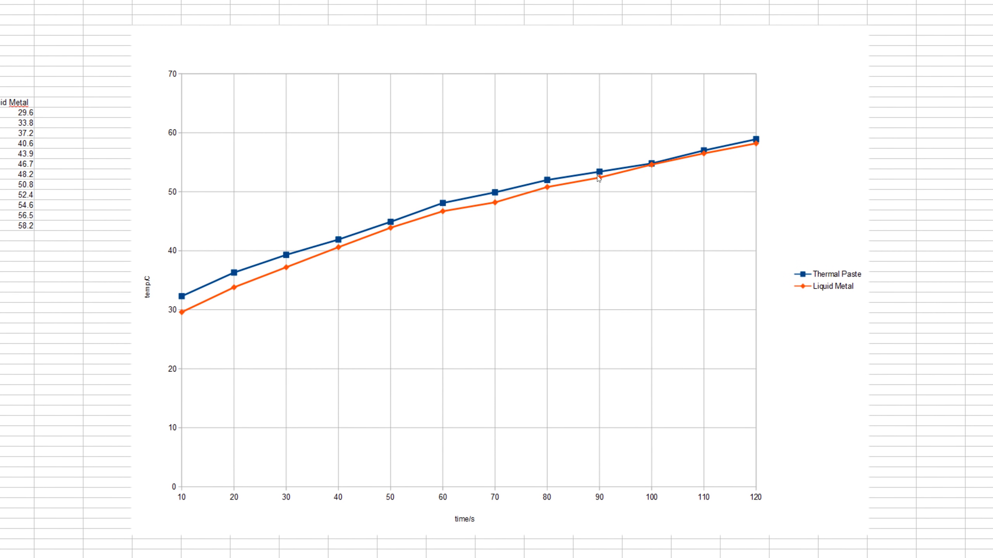
mouse_move(670, 162)
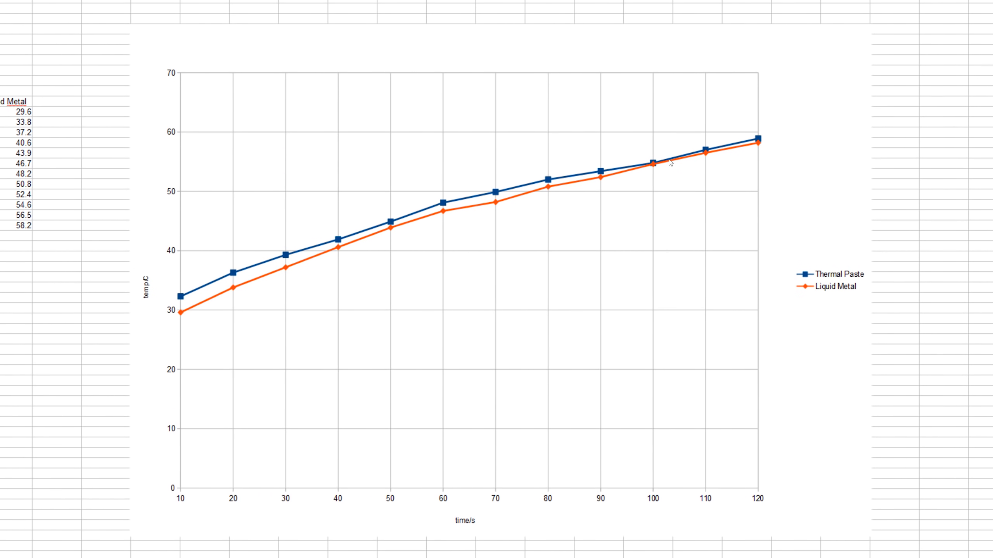